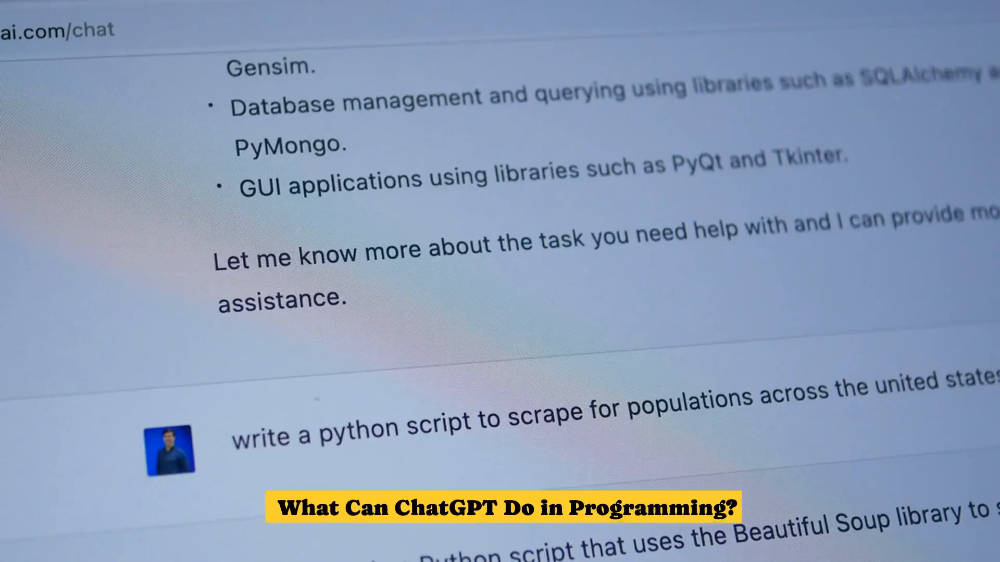
{"action": "scroll", "scroll_direction": "down", "scroll_amount": 3}
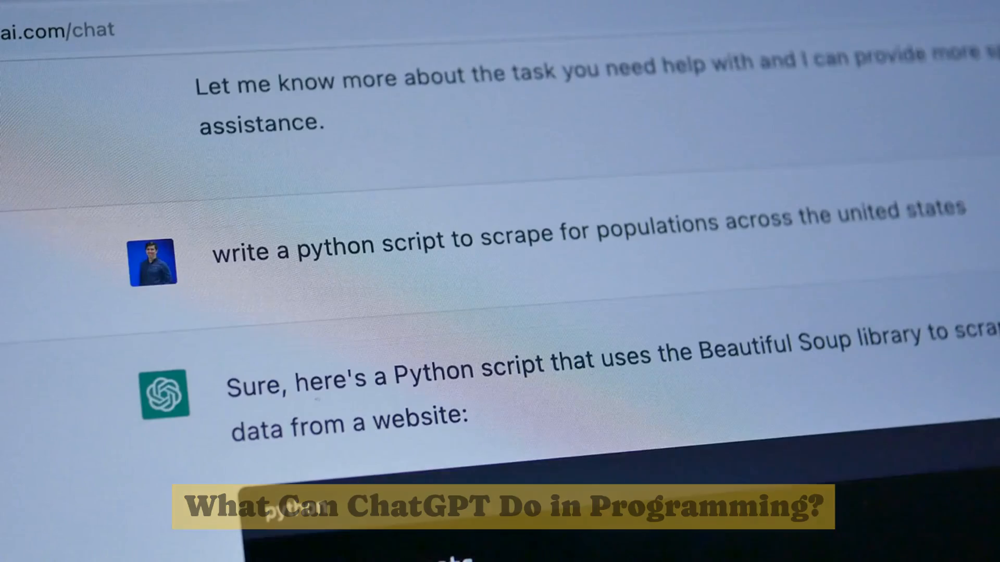